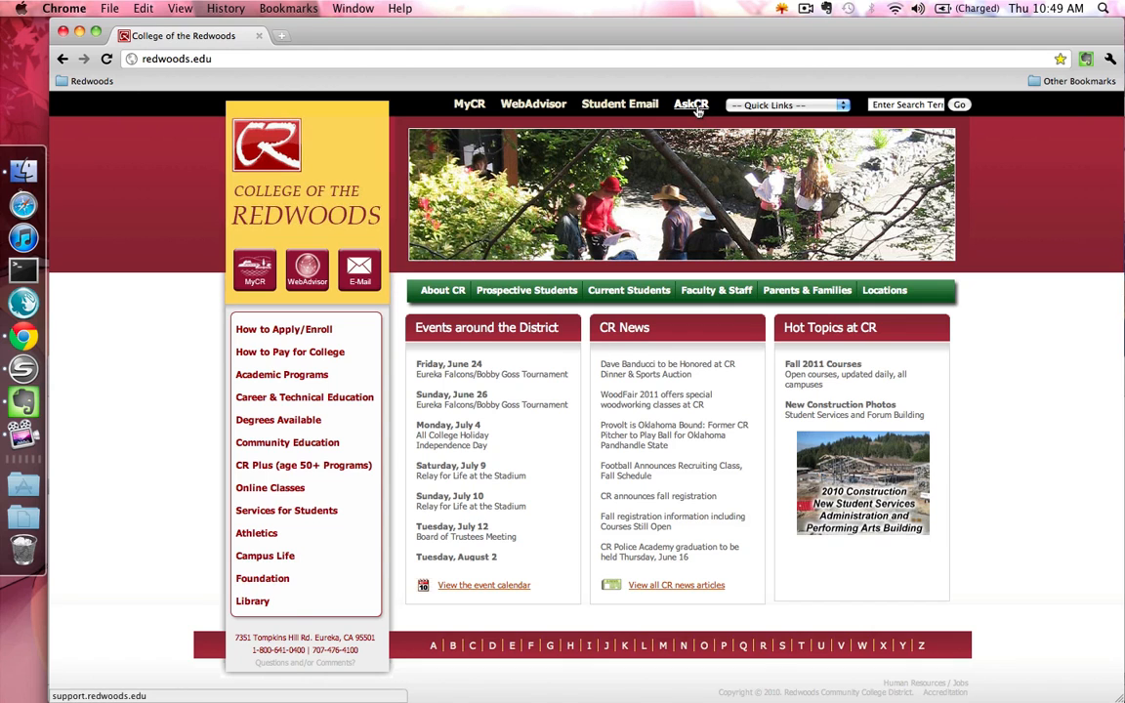
Follow the AskCR link in the redwoods.edu top navigation to the support center
{"action": "left_click", "coordinate": [690, 103]}
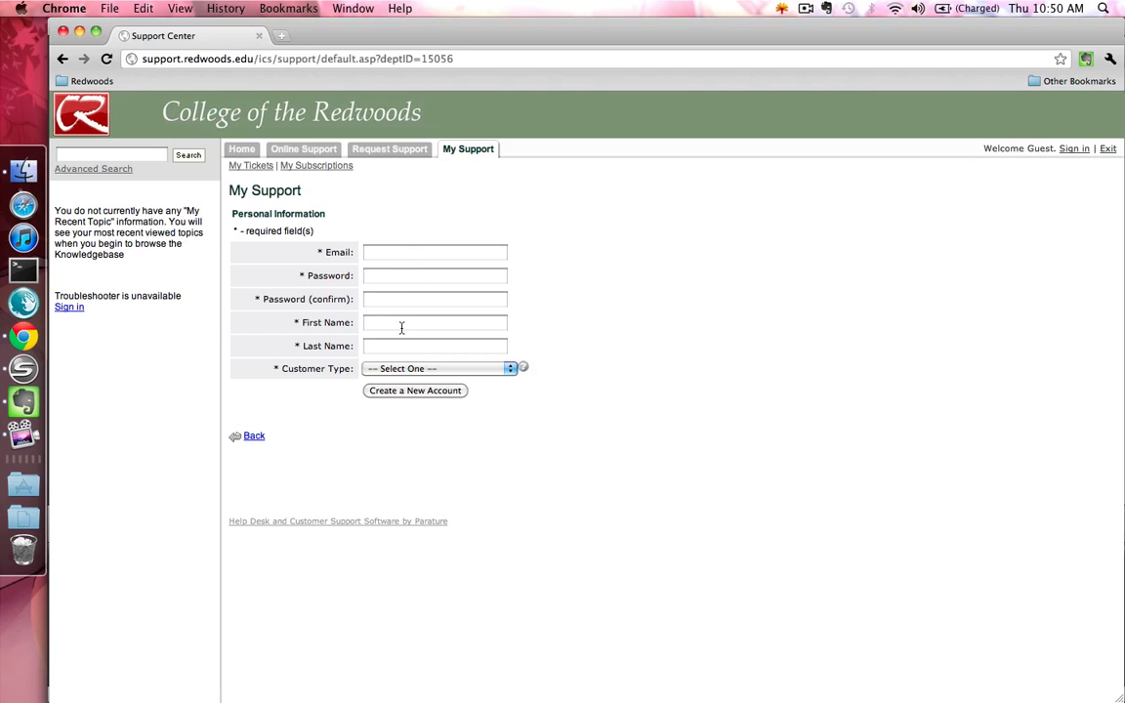
Open and dismiss the Customer Type dropdown on the new-account form
{"action": "left_click", "coordinate": [439, 368]}
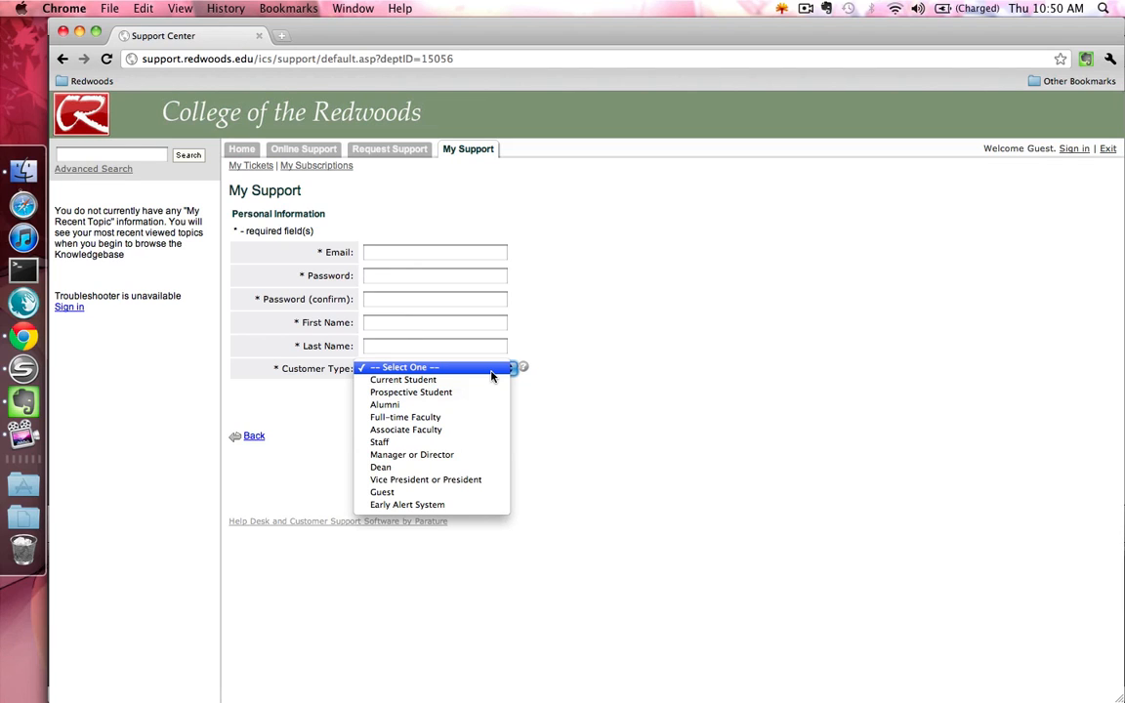
{"action": "left_click", "coordinate": [404, 367]}
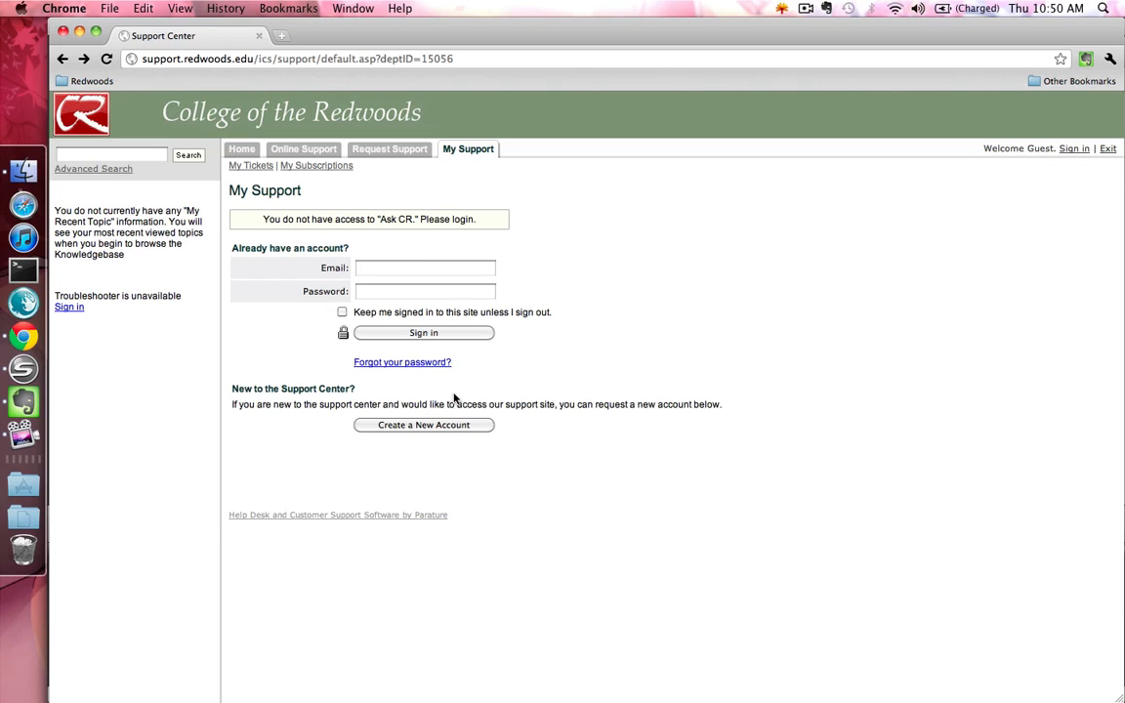
Sign in to Ask CR with the account email and password
{"action": "left_click", "coordinate": [425, 267]}
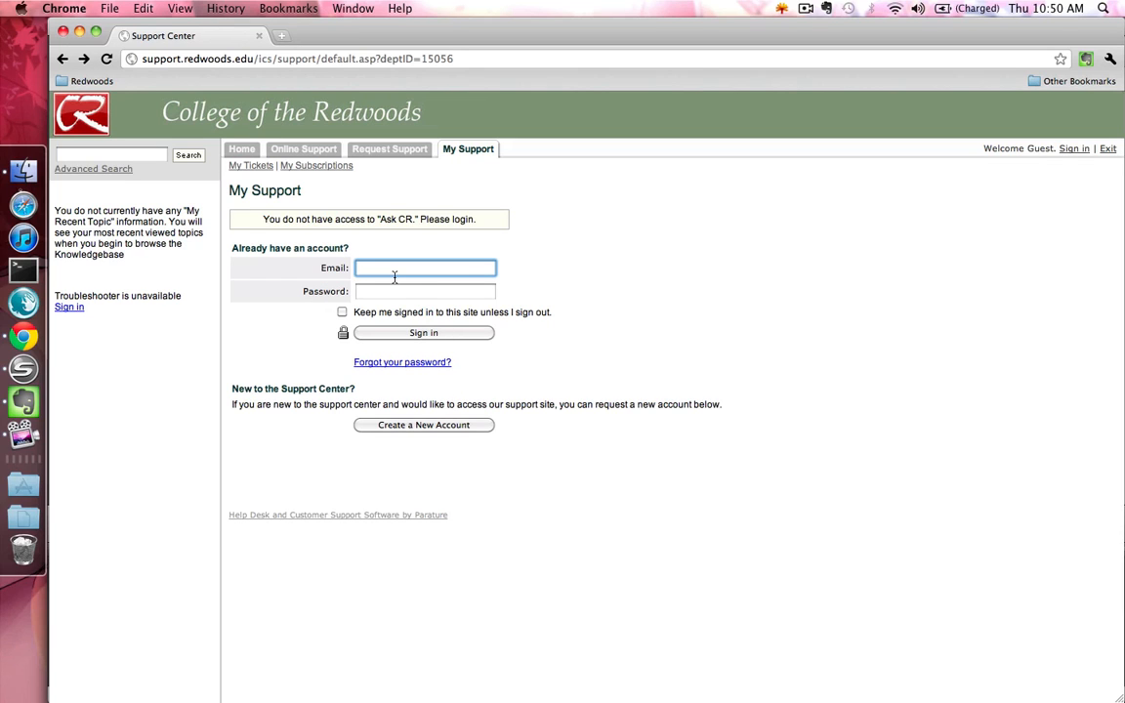
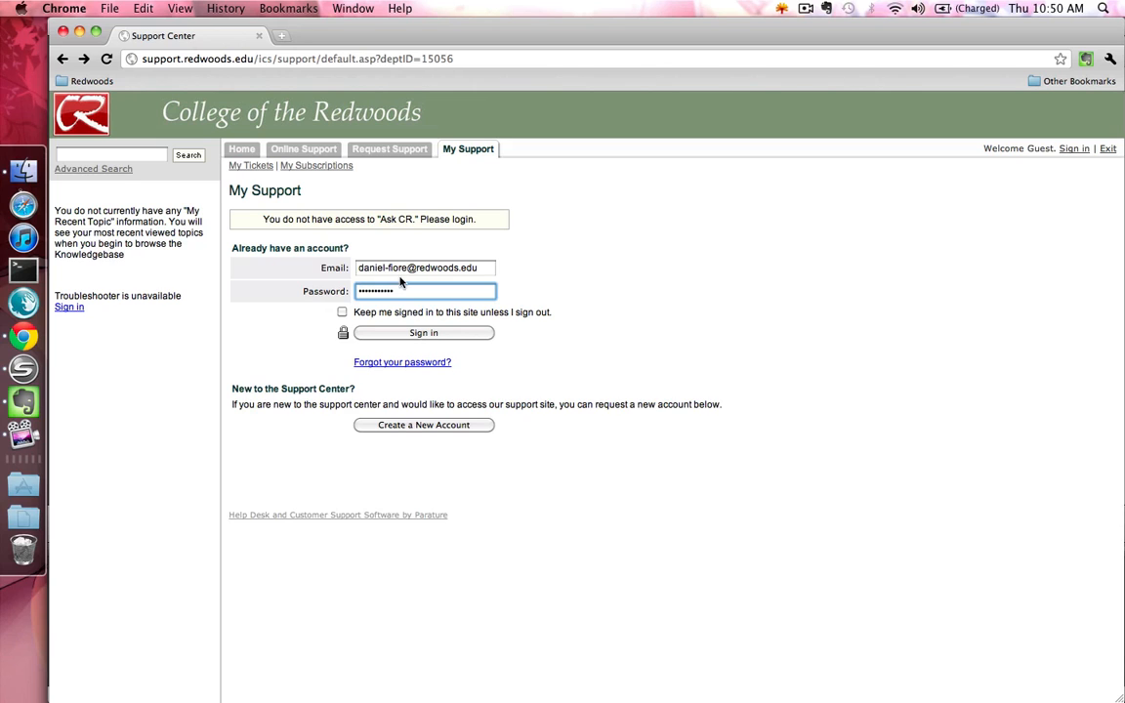
{"action": "left_click", "coordinate": [424, 332]}
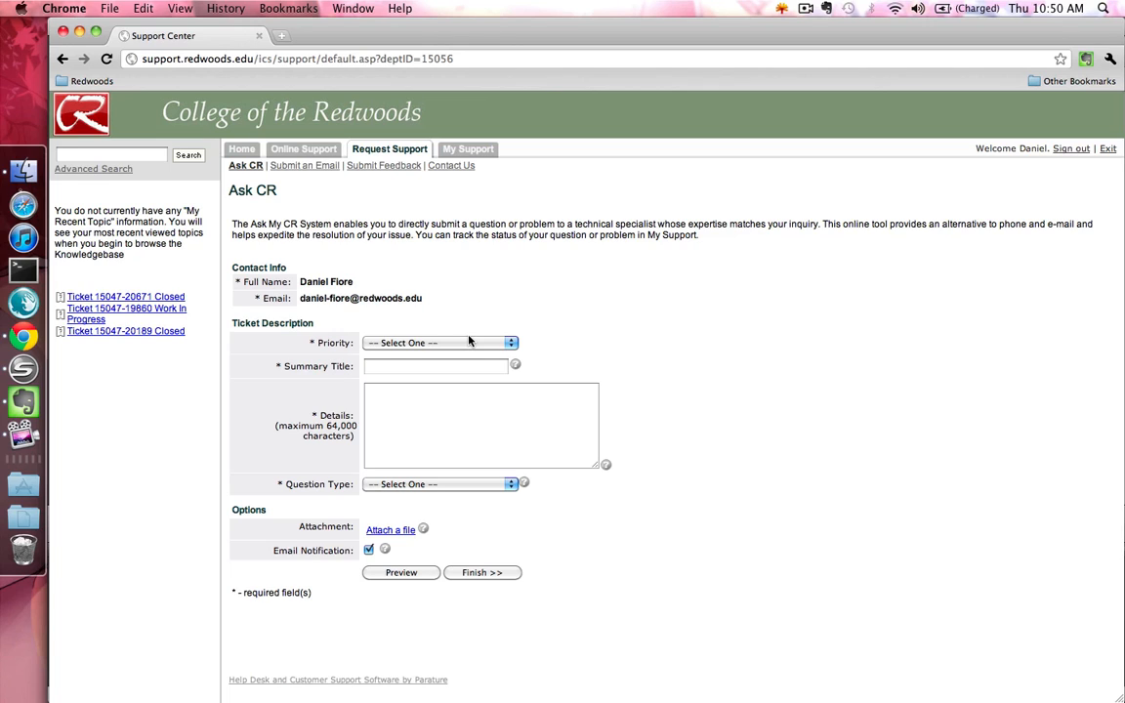
Set the ticket priority to Medium and title it 'Sample Support Request'
{"action": "left_click", "coordinate": [438, 342]}
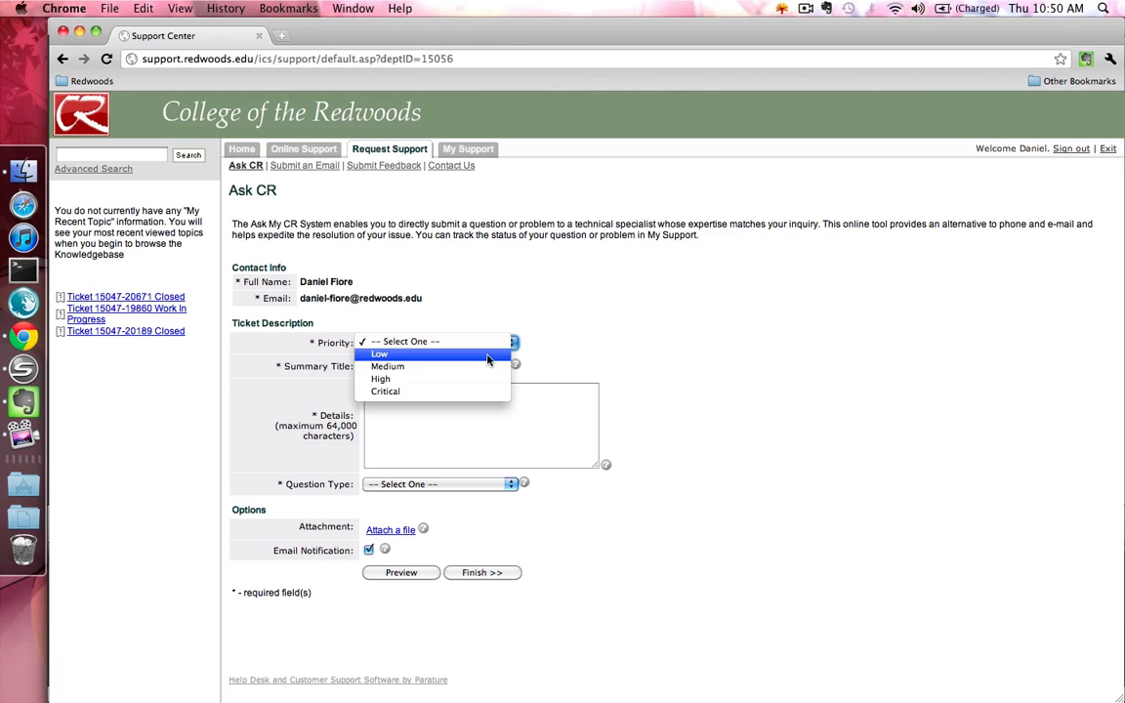
{"action": "left_click", "coordinate": [387, 366]}
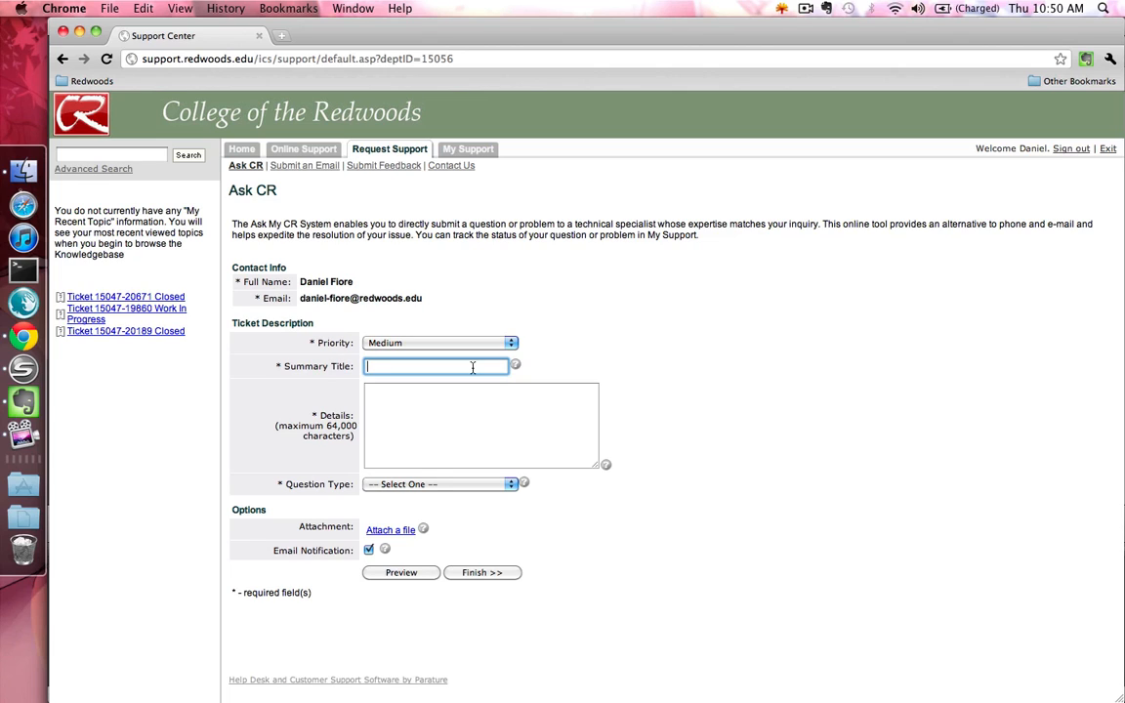
{"action": "type", "text": "Sample Support"}
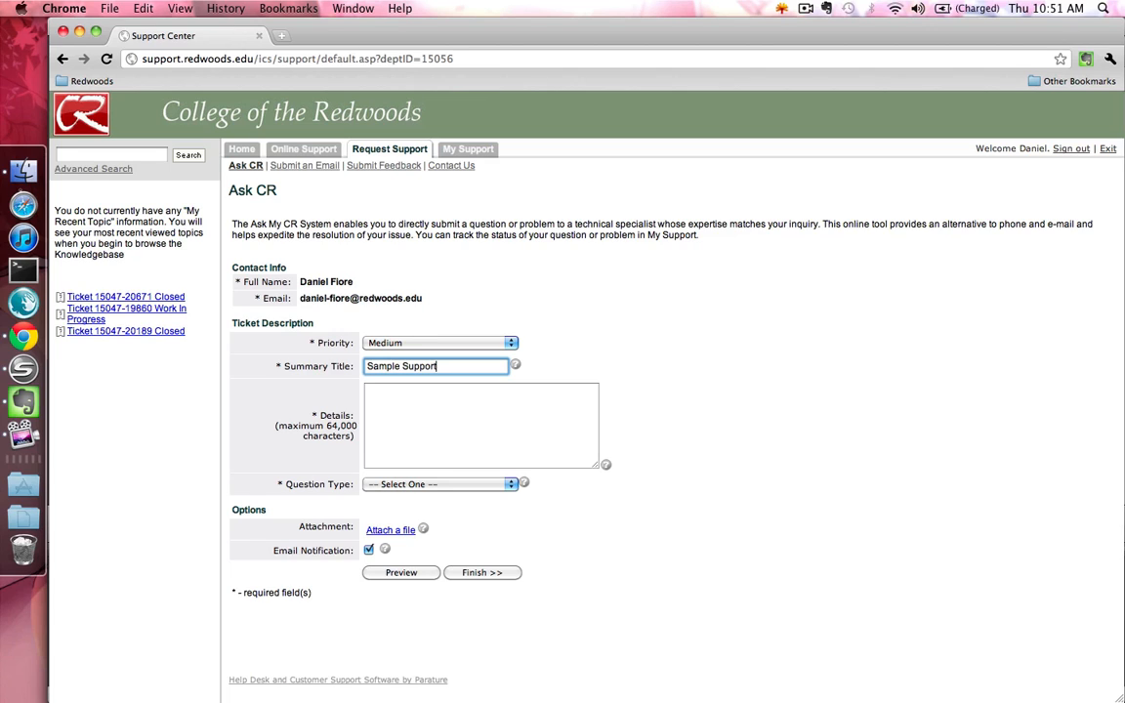
{"action": "type", "text": "Request"}
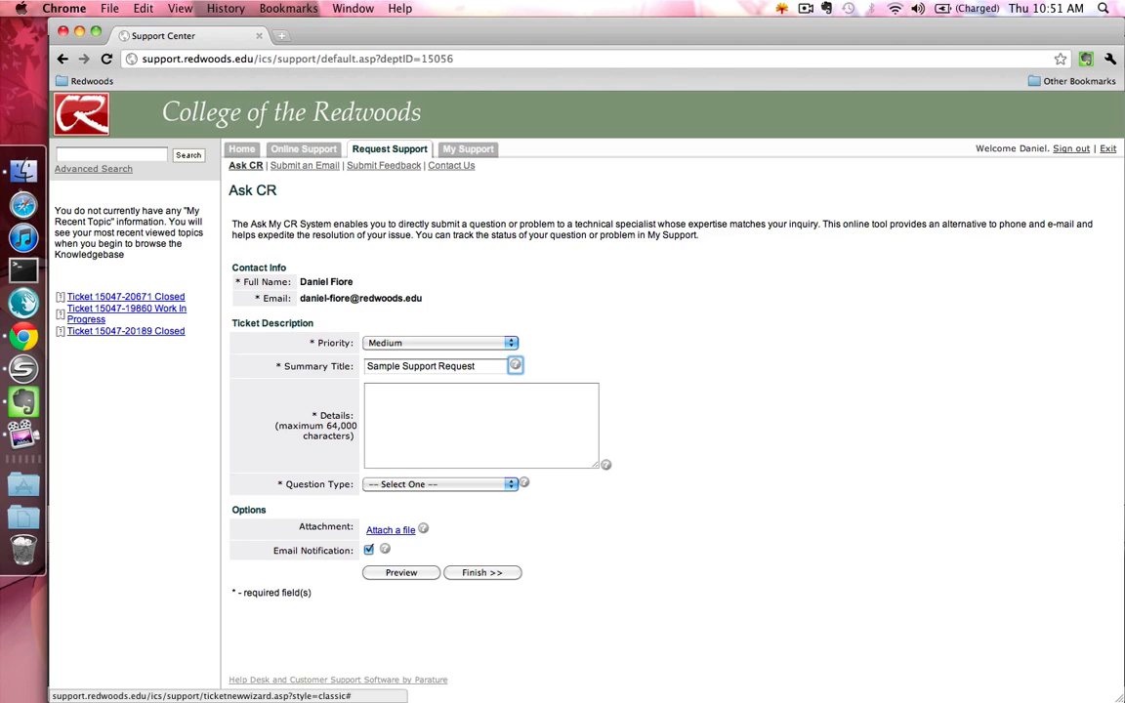
Enter a longer description of the support request in the Details box
{"action": "left_click", "coordinate": [486, 425]}
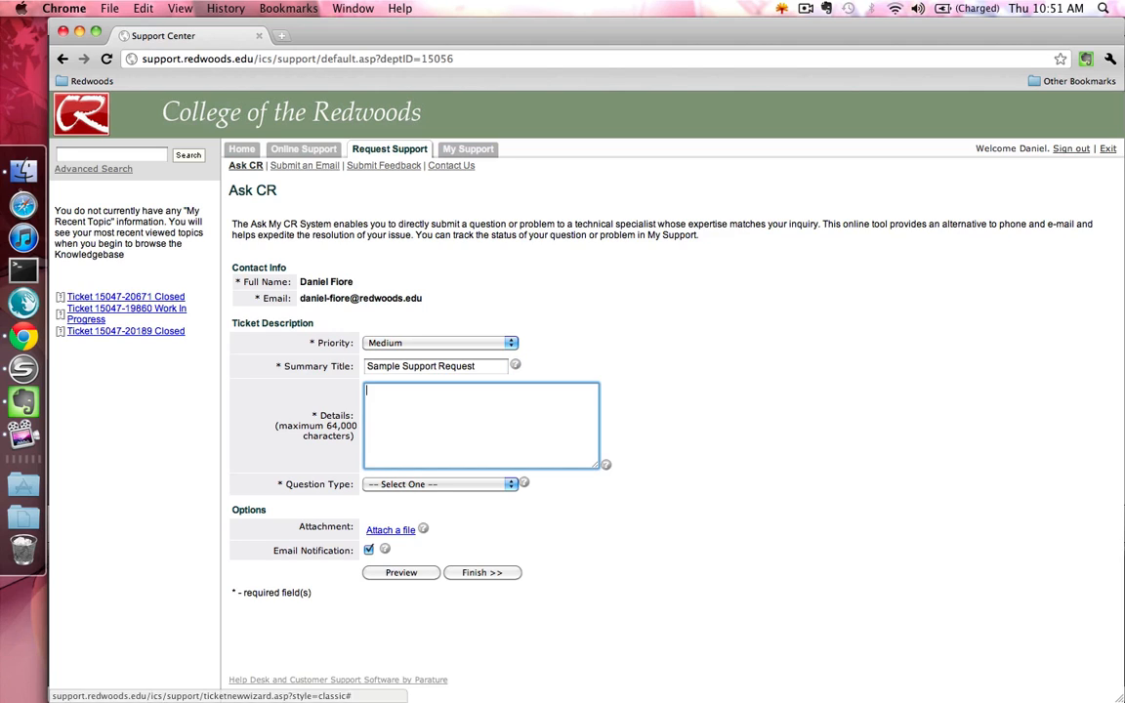
{"action": "type", "text": "Longer d"}
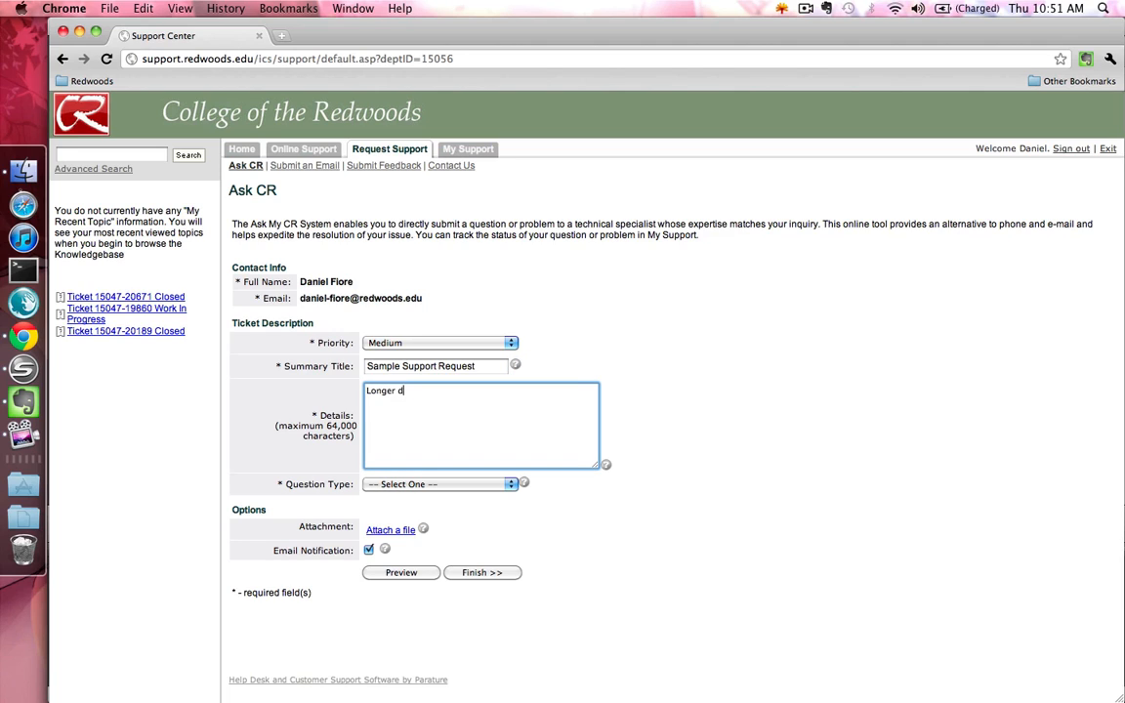
{"action": "type", "text": "etails of my support ticket"}
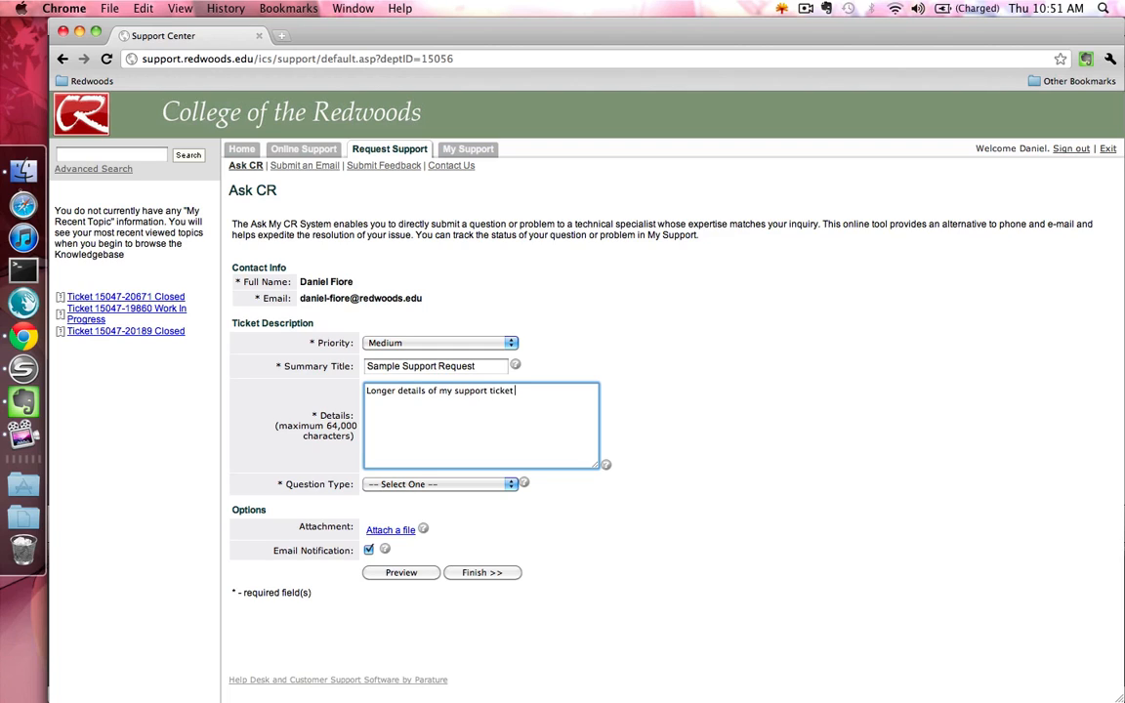
{"action": "type", "text": "go here."}
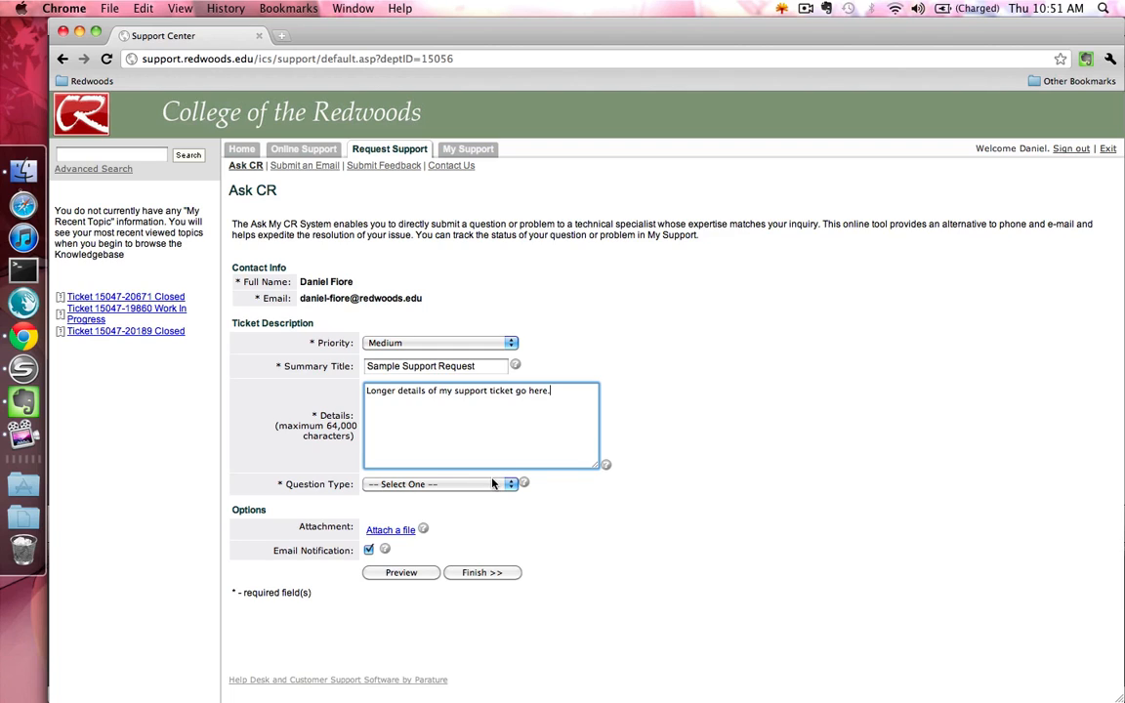
{"action": "mouse_move", "coordinate": [520, 483]}
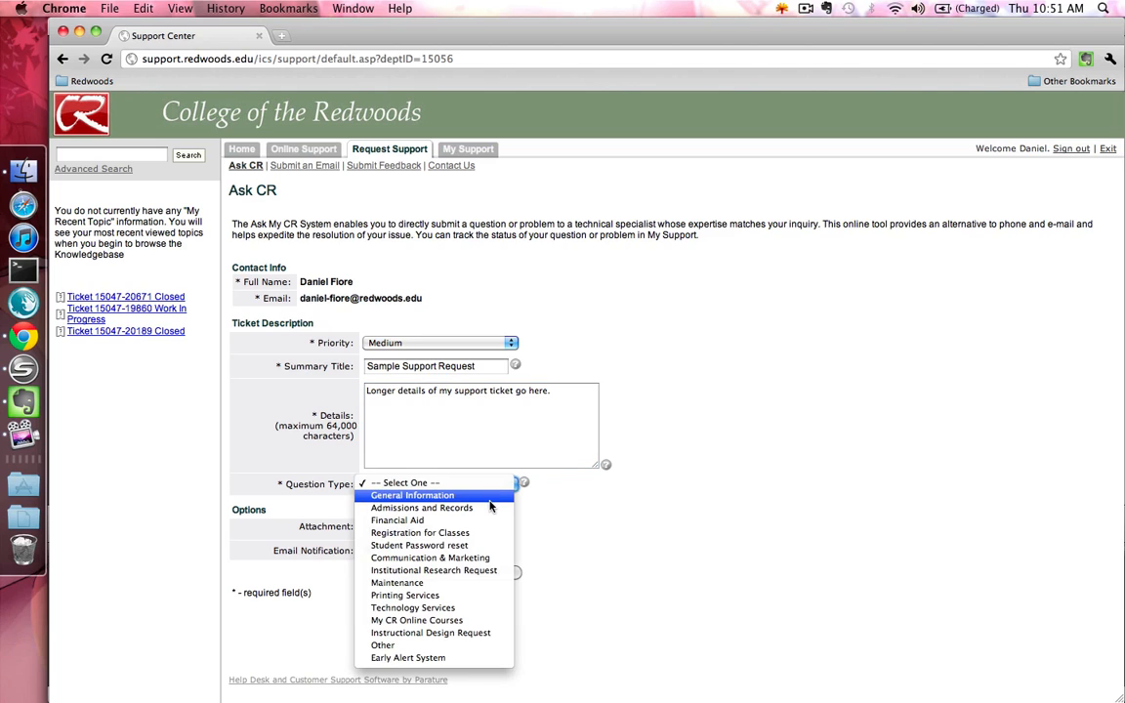
Try General Information and Admissions and Records, then settle on Financial Aid as question type
{"action": "left_click", "coordinate": [412, 495]}
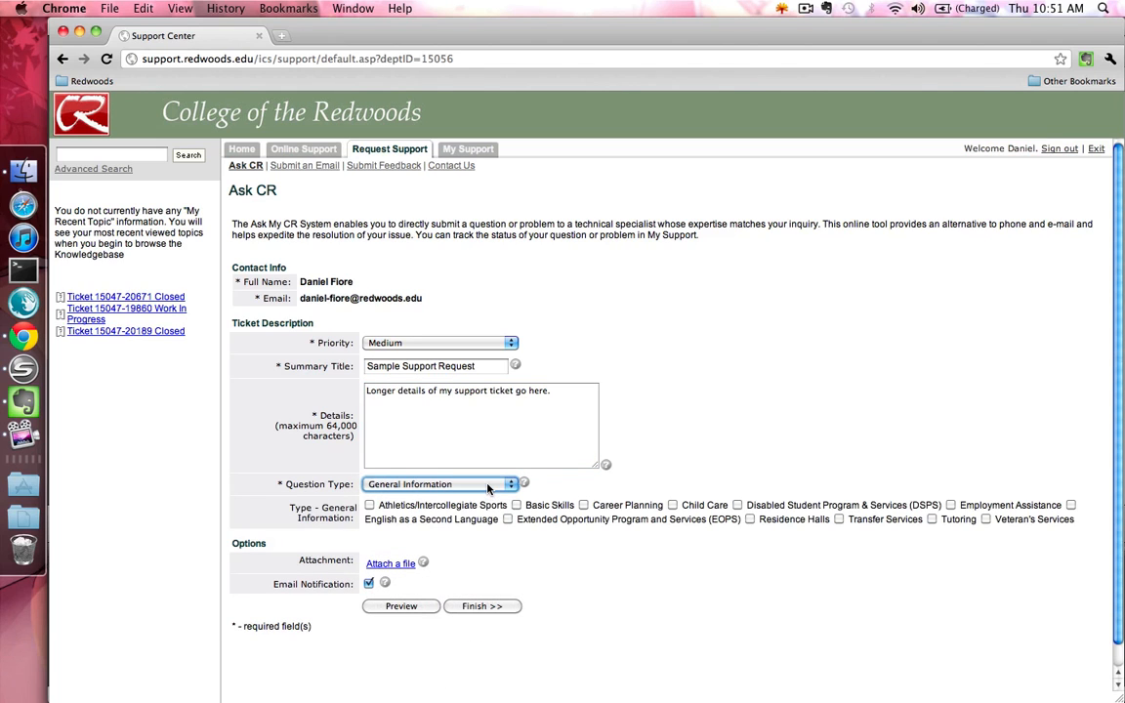
{"action": "left_click", "coordinate": [439, 484]}
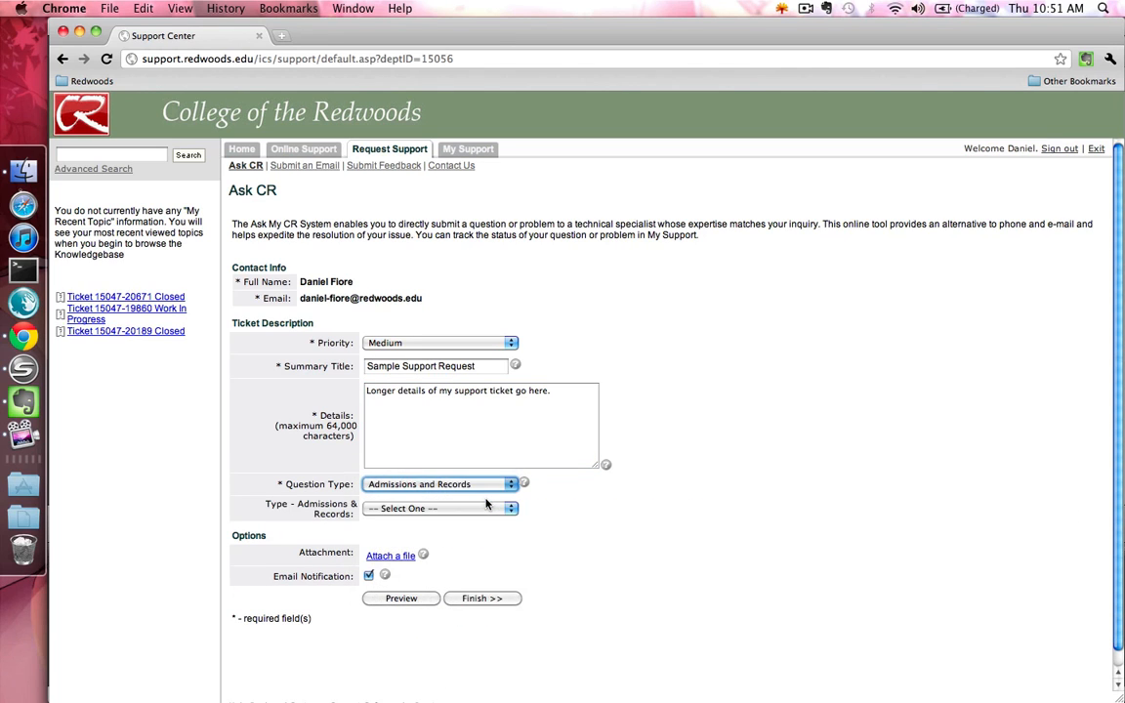
{"action": "left_click", "coordinate": [439, 483]}
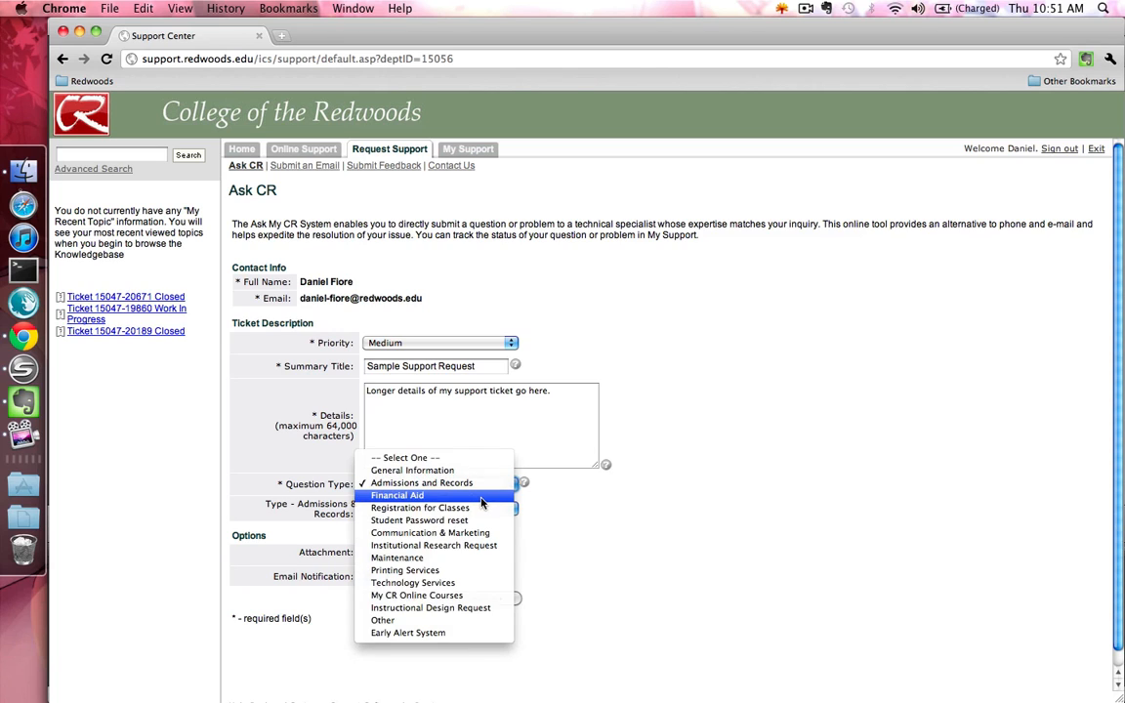
{"action": "left_click", "coordinate": [395, 495]}
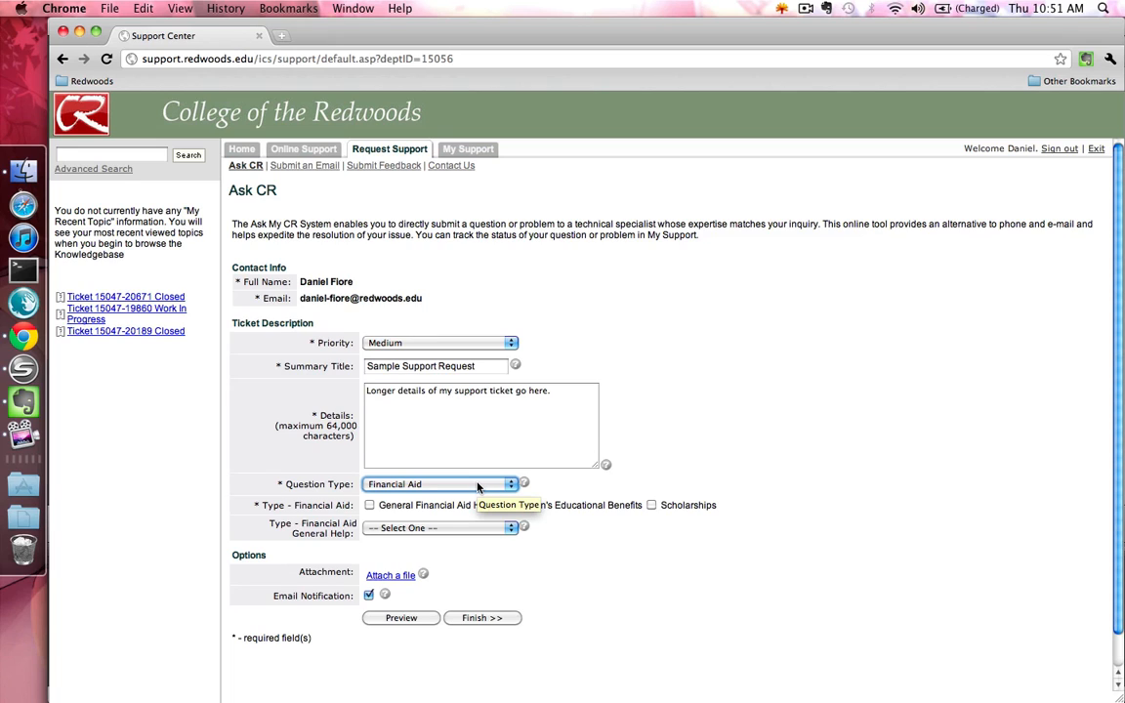
{"action": "mouse_move", "coordinate": [411, 563]}
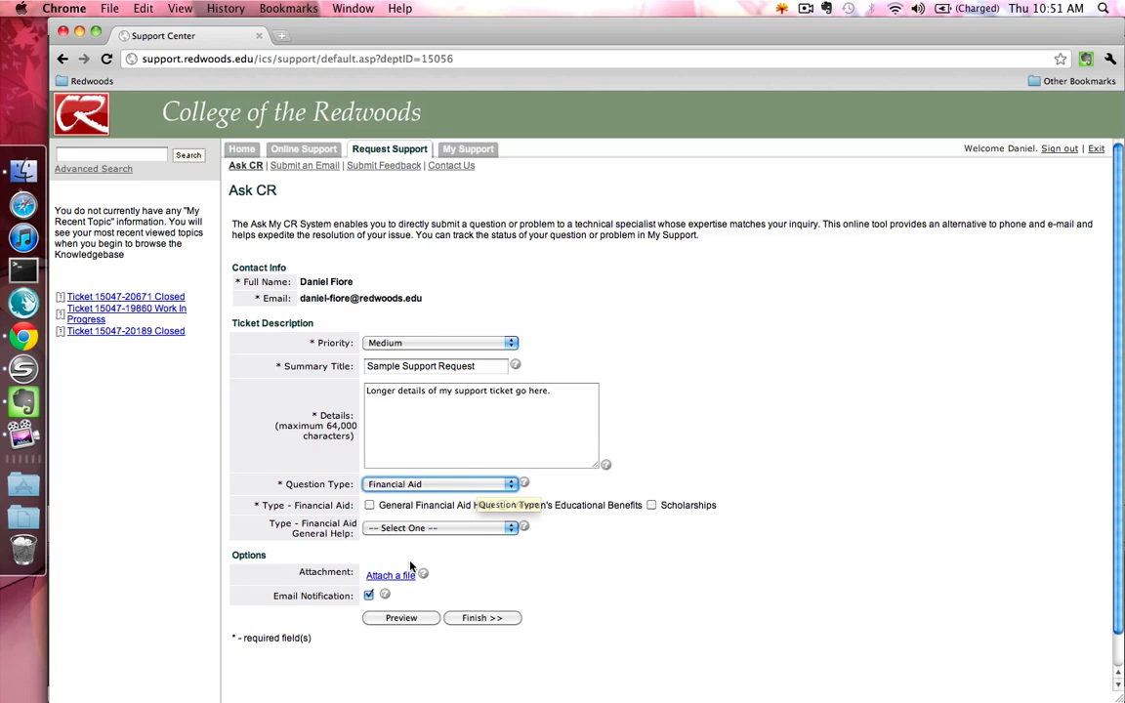